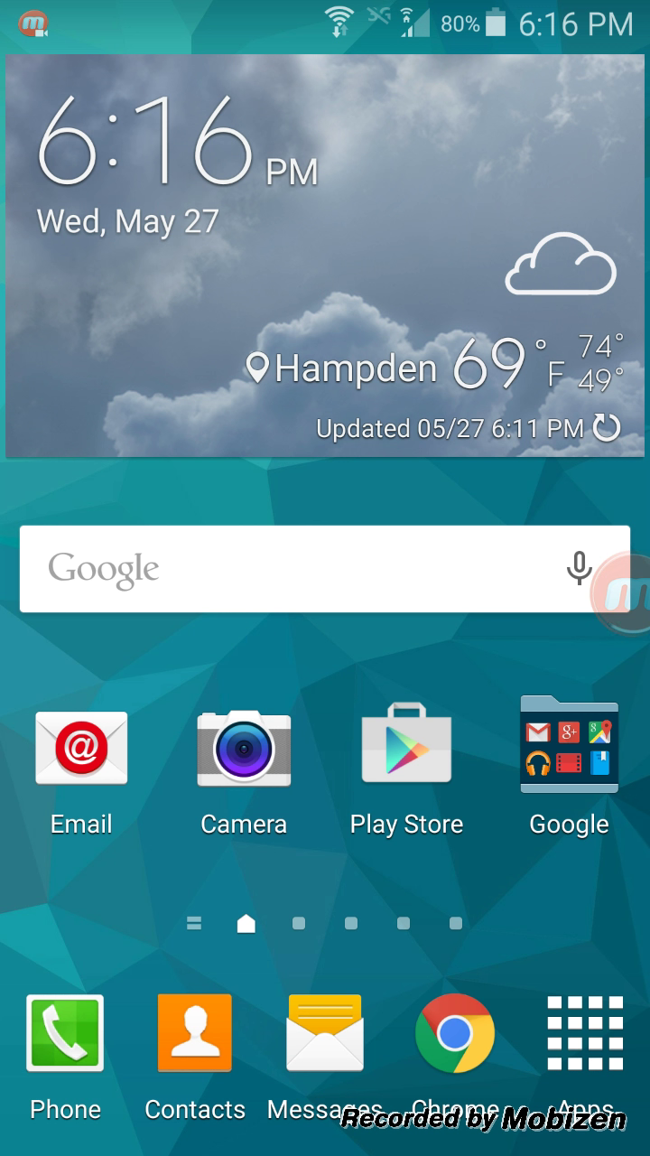
Reach Settings from the notification shade and open the About phone page
drag(325, 10, 325, 361)
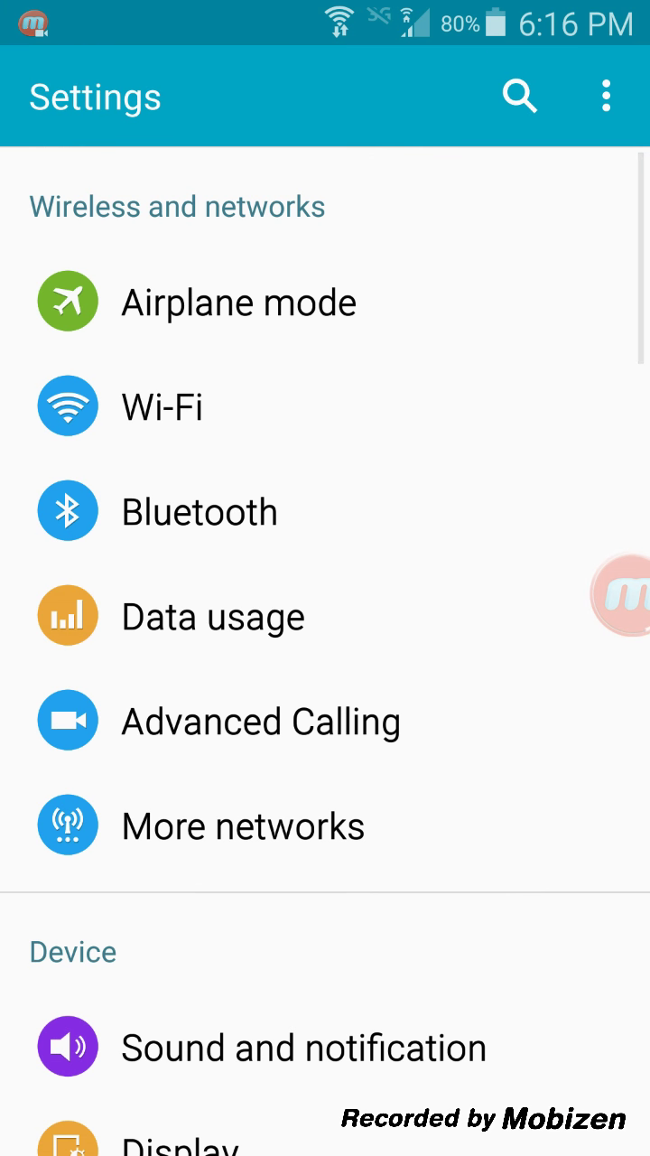
scroll(down, 3)
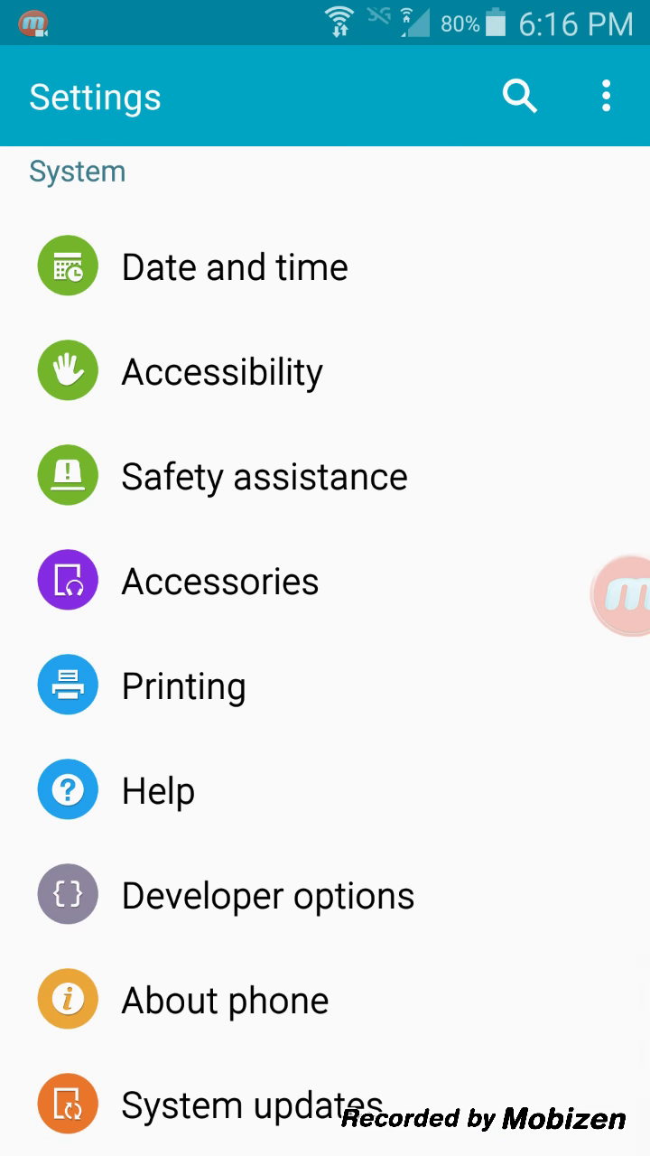
click(224, 999)
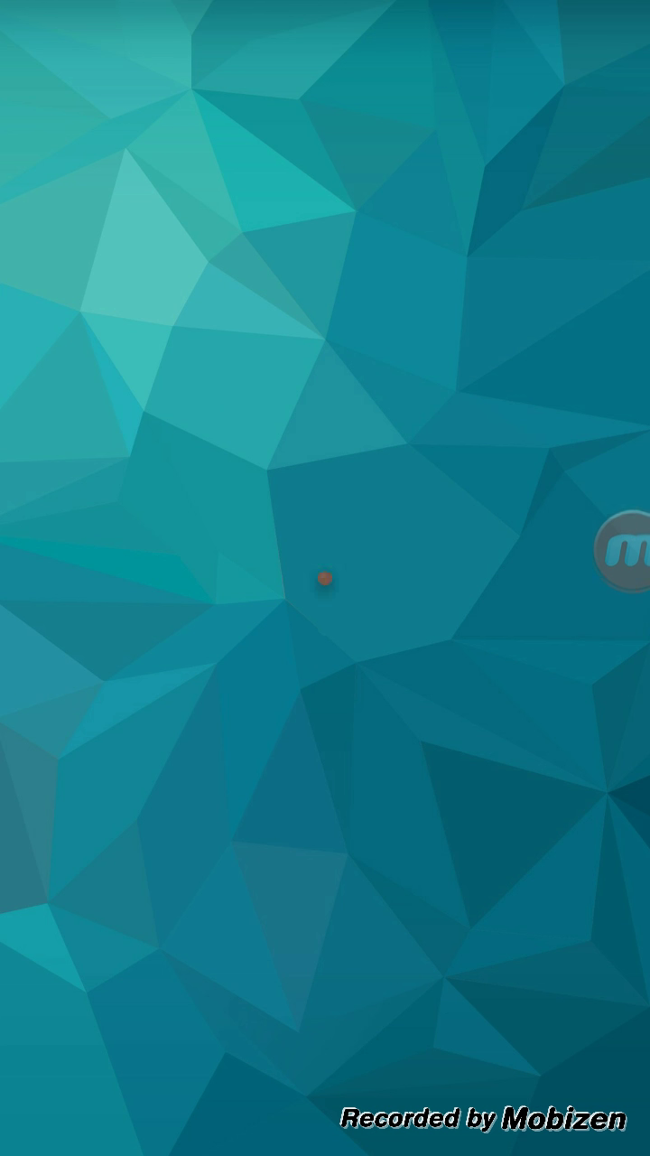
Interact with the Android version Easter egg screen before returning to About phone
click(325, 580)
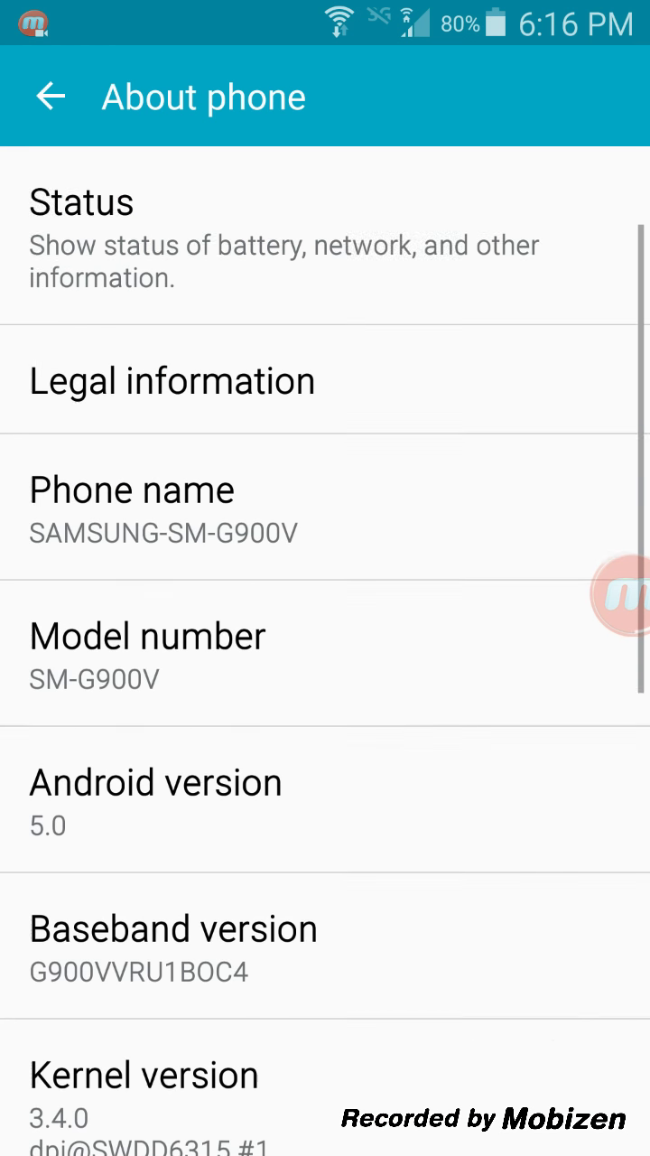
Leave About phone and return the Settings list to its top, showing Wireless and networks
scroll(down, 3)
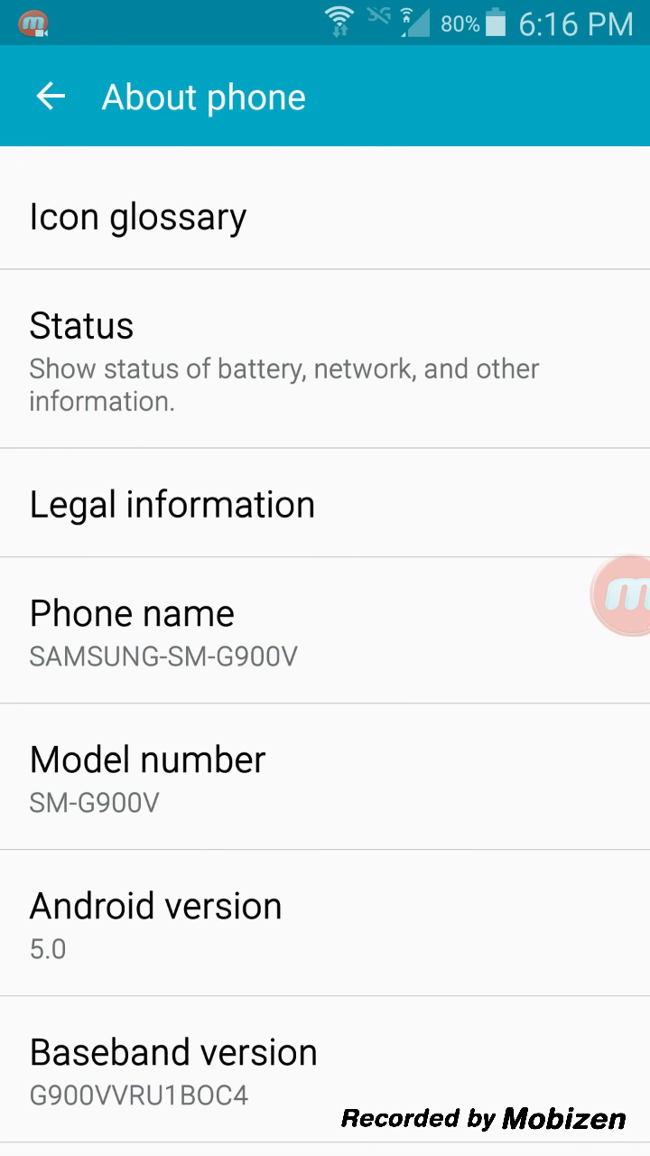
click(51, 98)
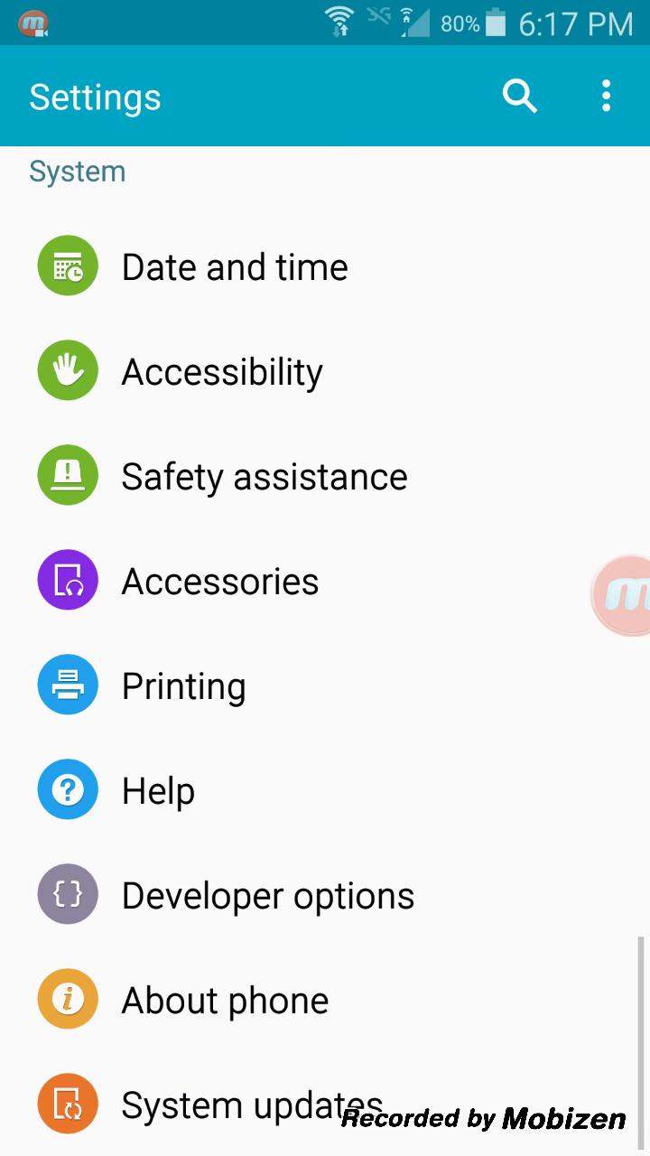
click(238, 1105)
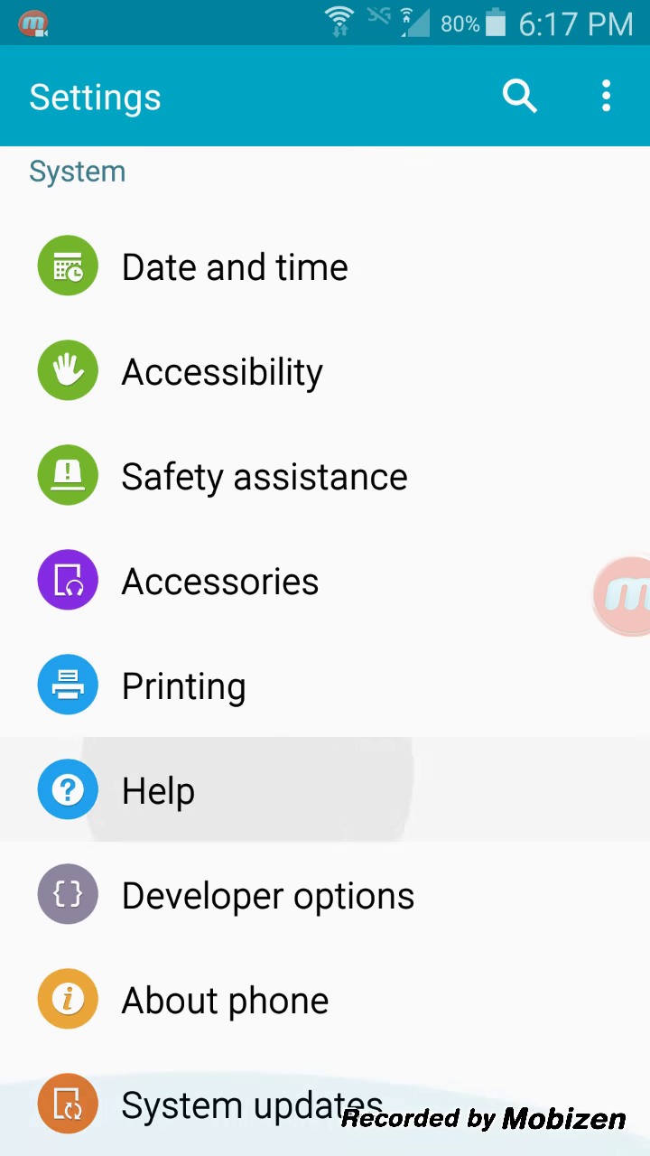
click(262, 1105)
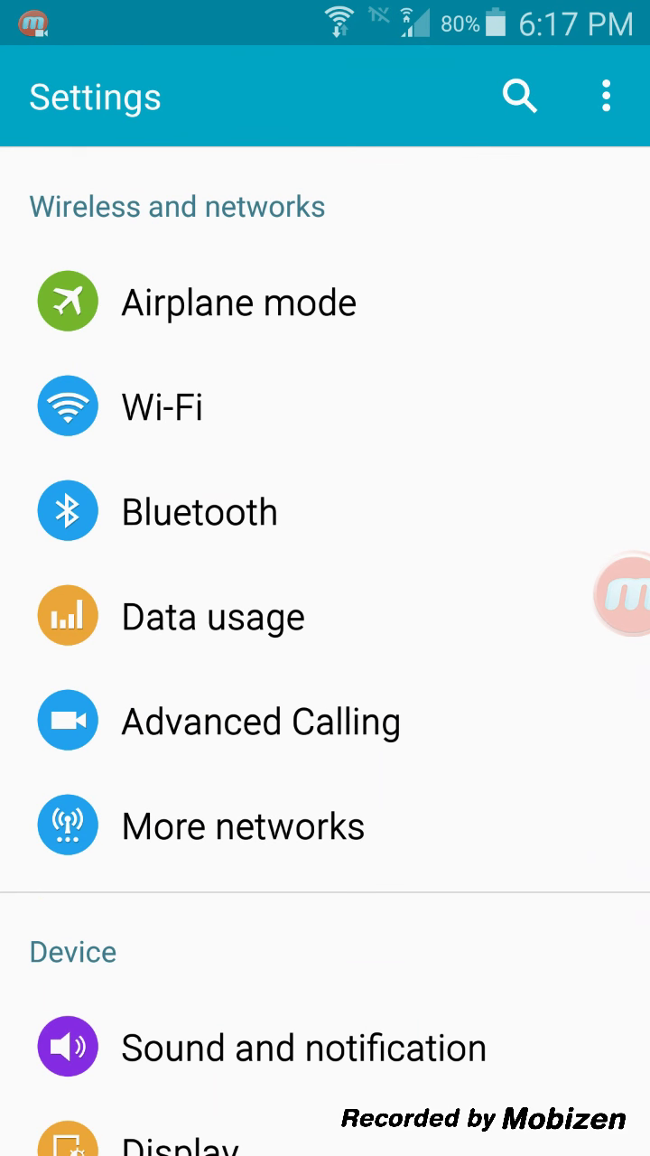
scroll(down, 3)
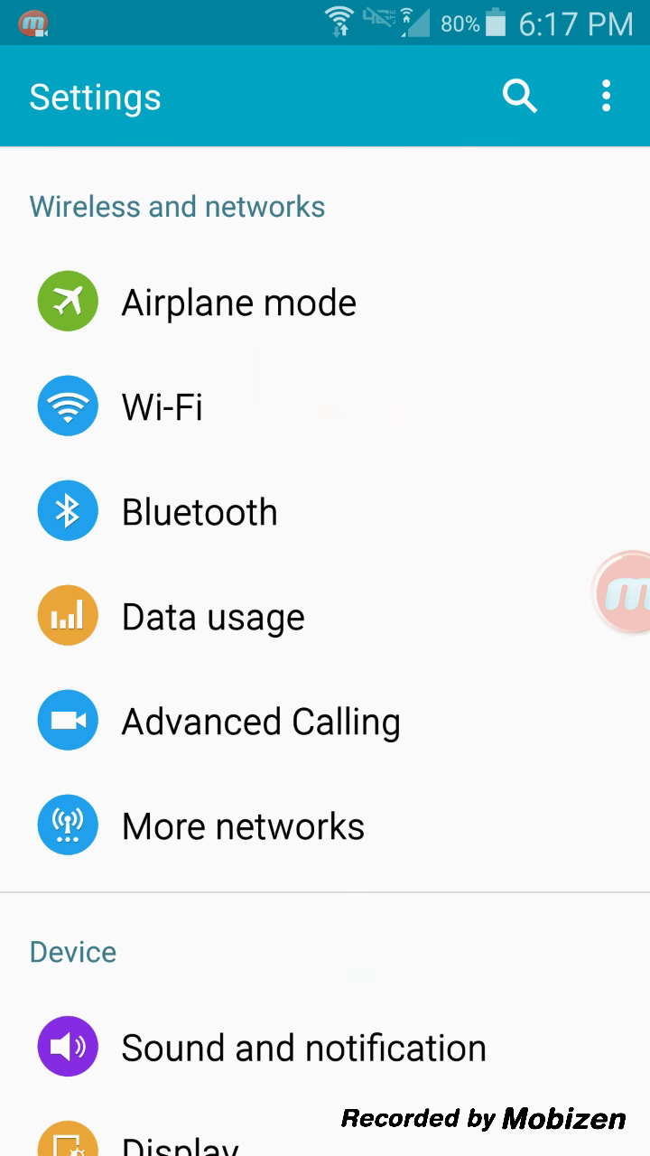
drag(325, 9, 325, 361)
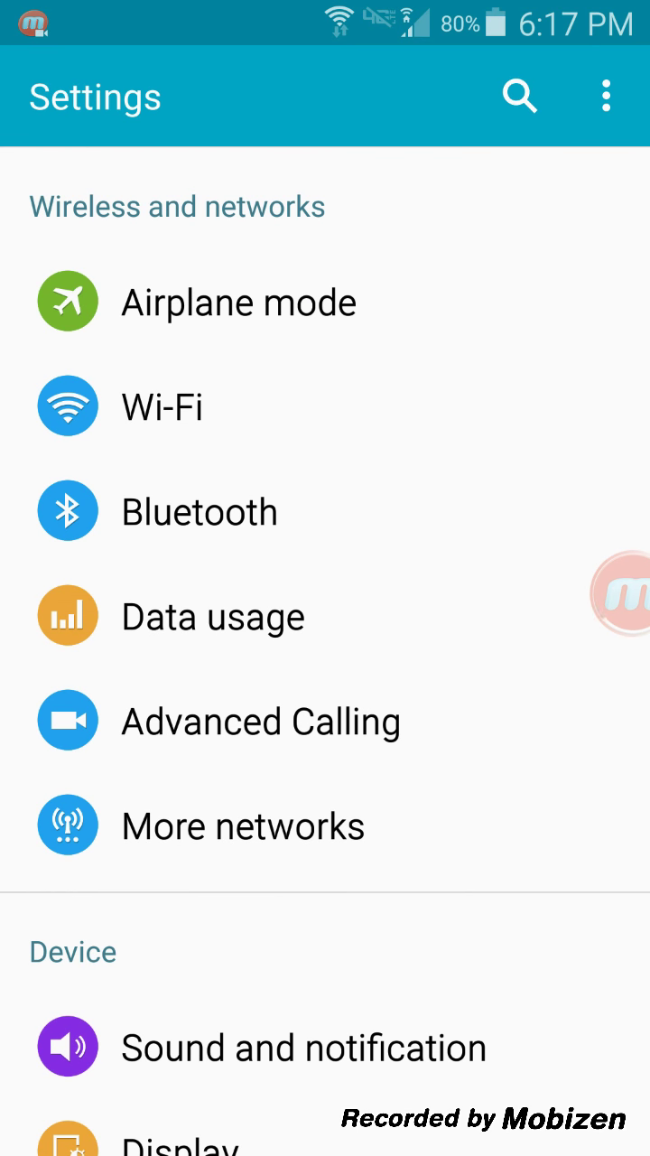
Switch the Settings main list to the Icon grid view, then return to the home screen
click(605, 96)
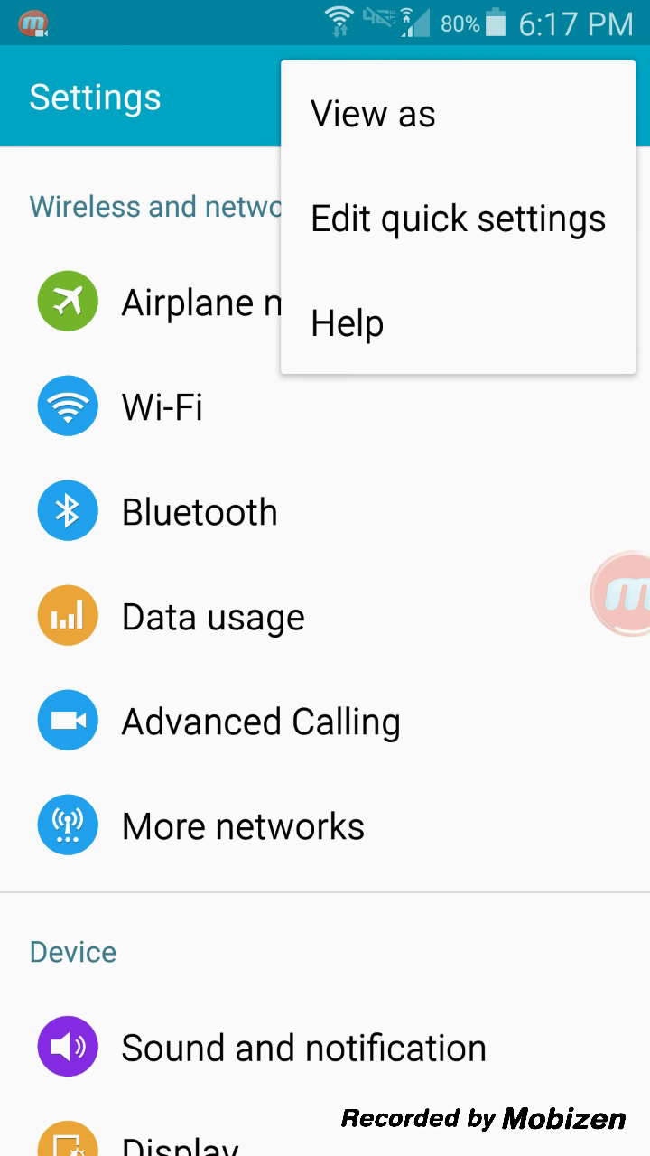
click(372, 112)
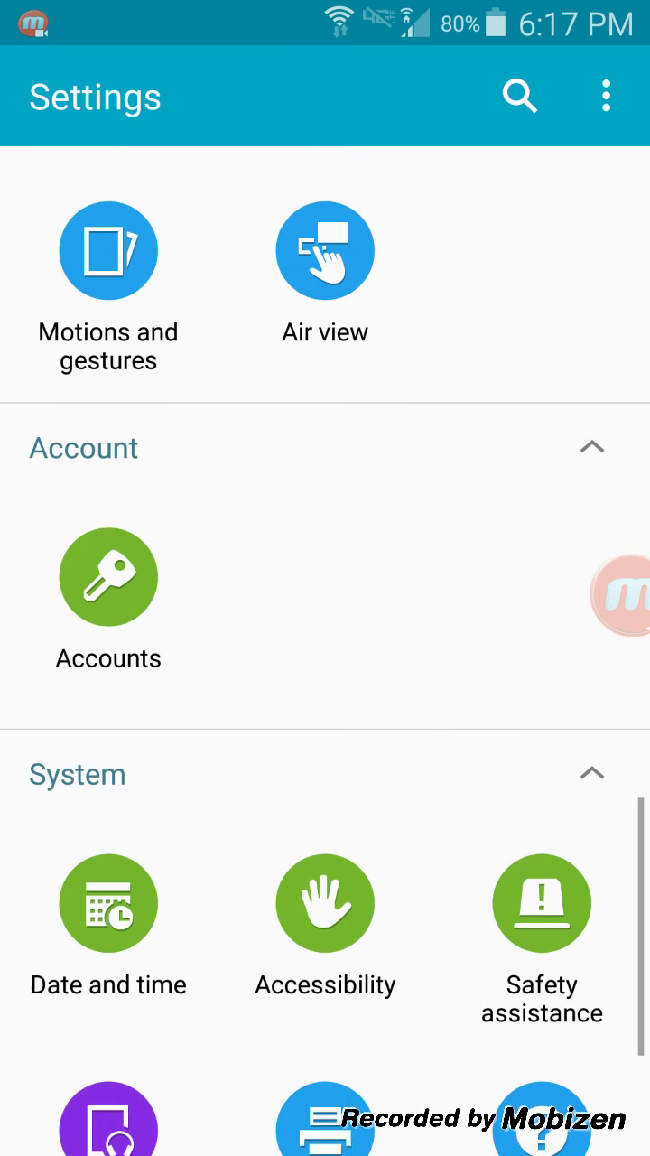
click(605, 93)
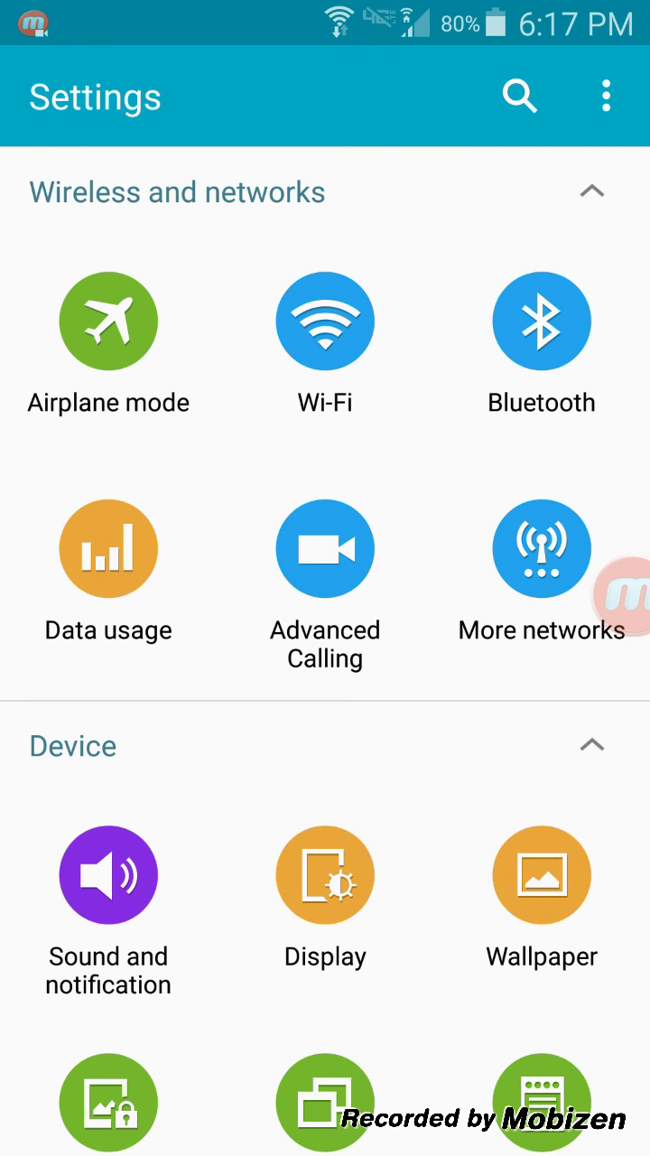
click(606, 96)
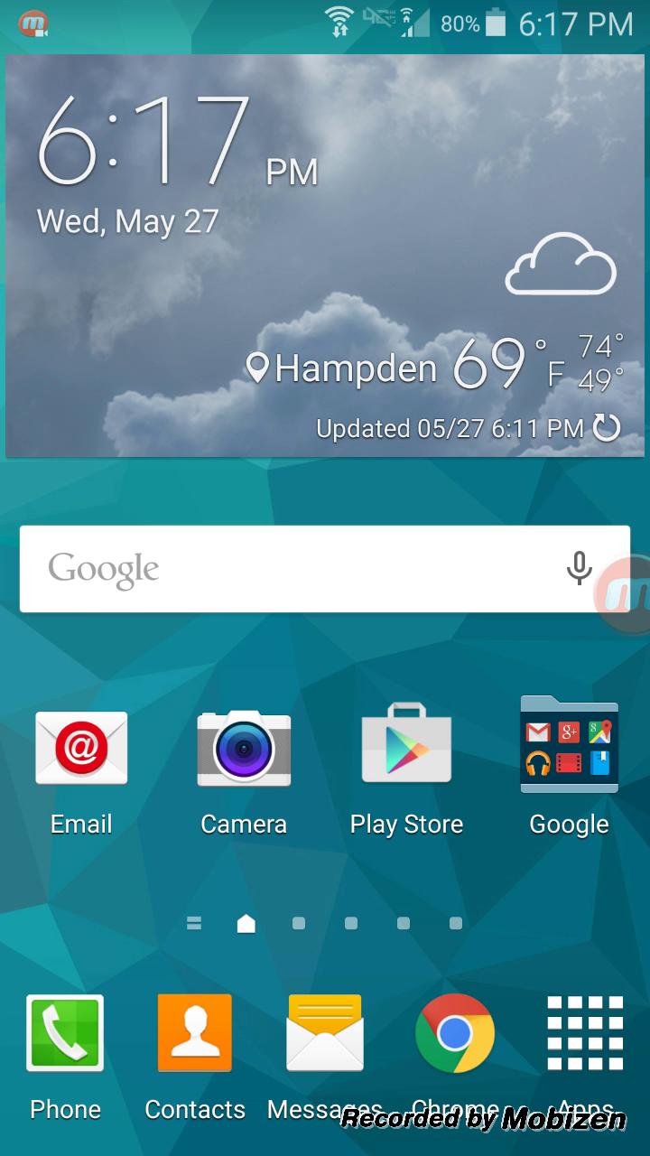
Swipe to the home page with the AccuWeather widget to reach the Hampden forecast
scroll(left, 3)
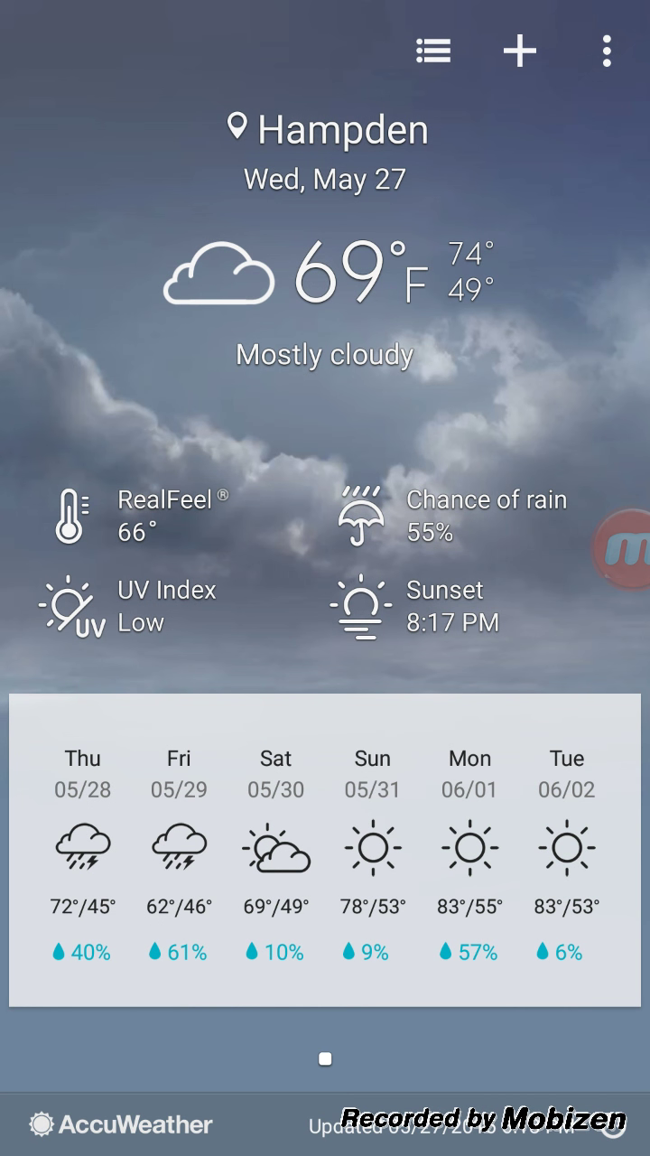
Set the AccuWeather widget transparency slider to 100% and leave the weather settings
click(607, 51)
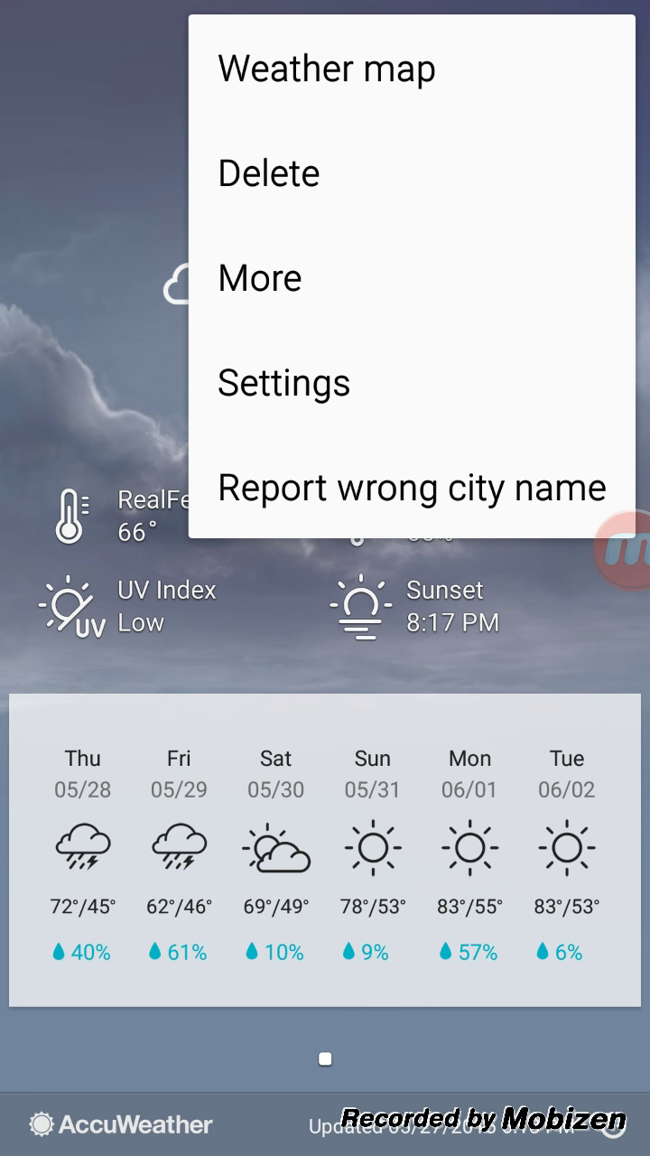
click(282, 383)
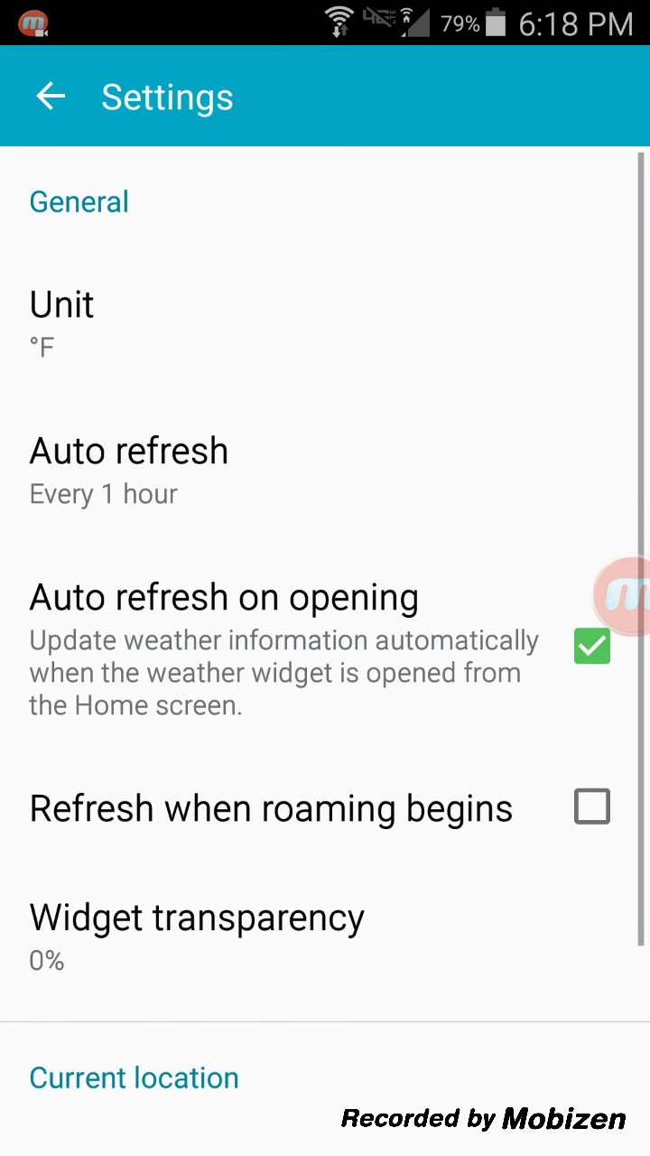
click(197, 917)
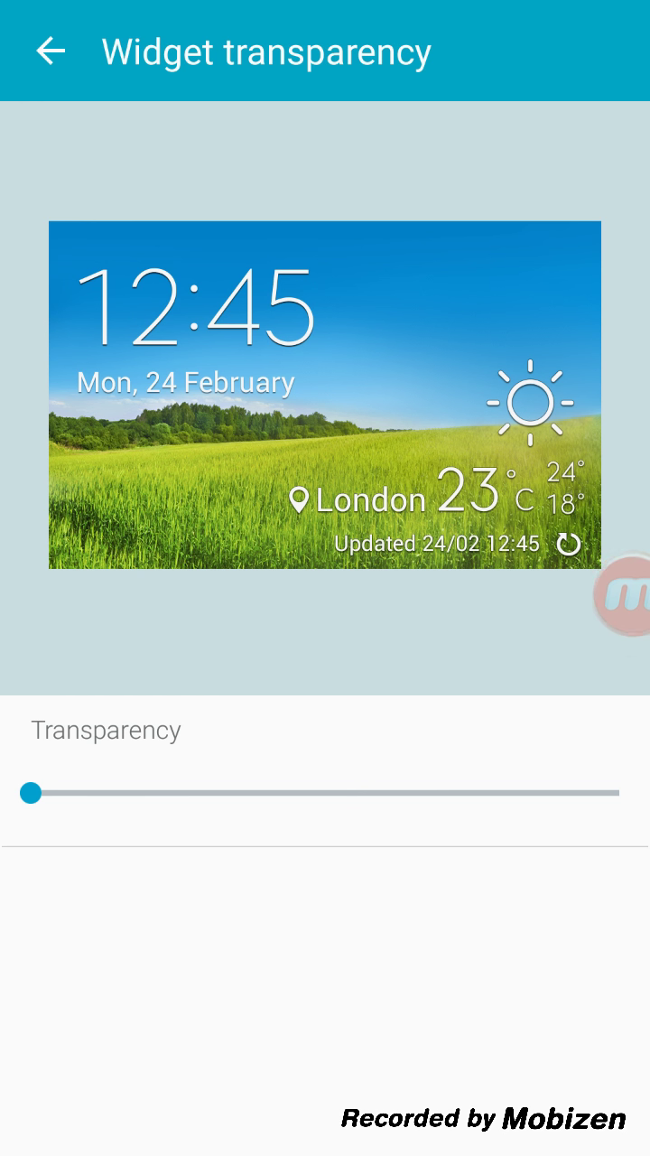
drag(29, 793, 618, 793)
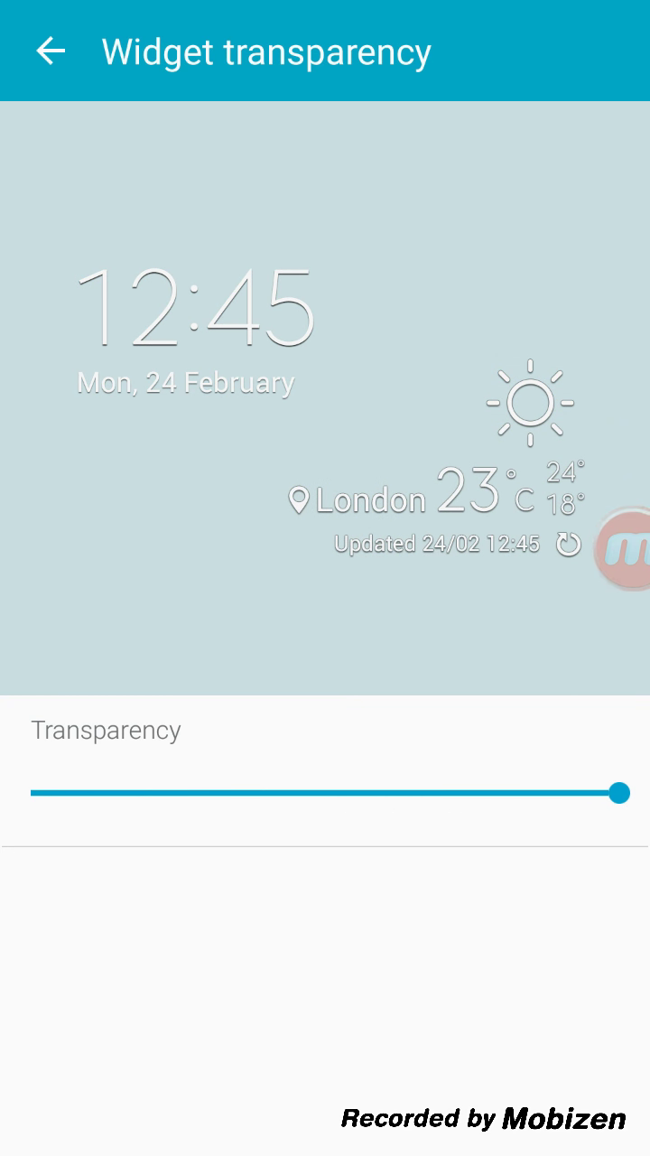
click(51, 50)
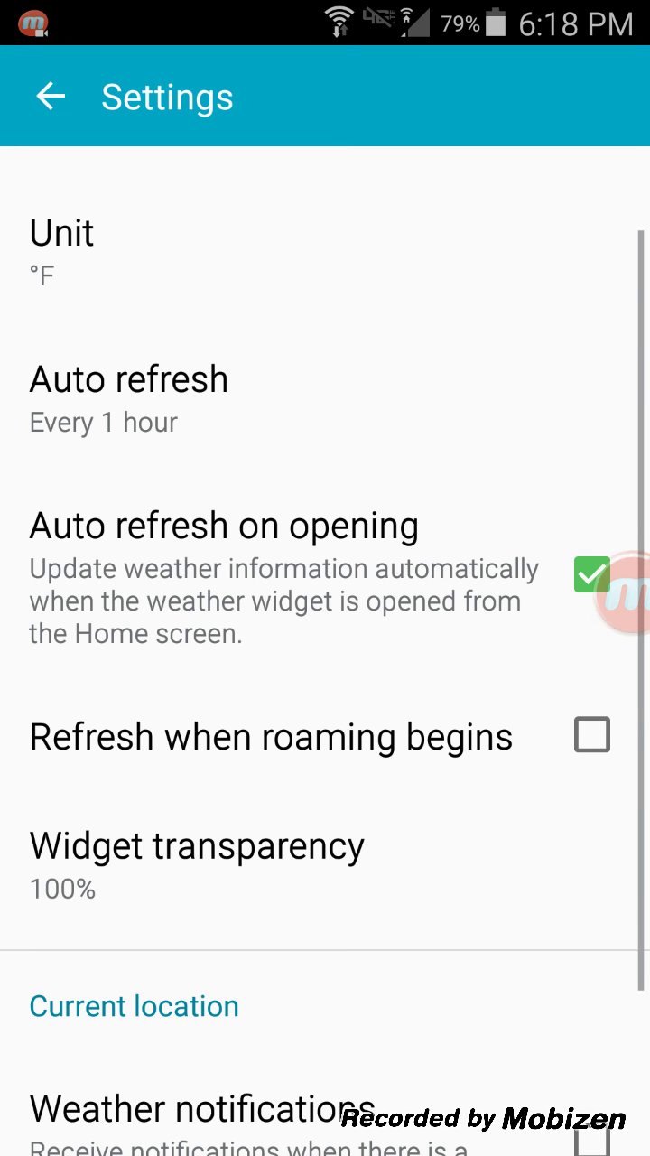
click(51, 97)
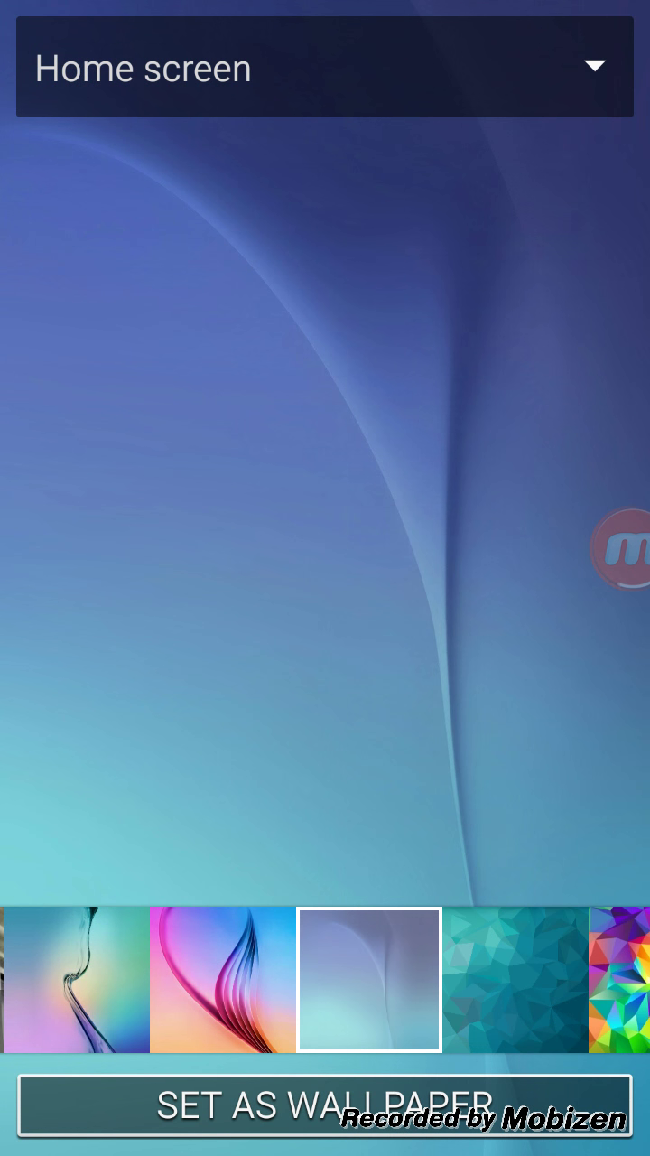
Set the S6 blue-and-teal wallpaper and swipe to the main home page showing the transparent widget
click(325, 1106)
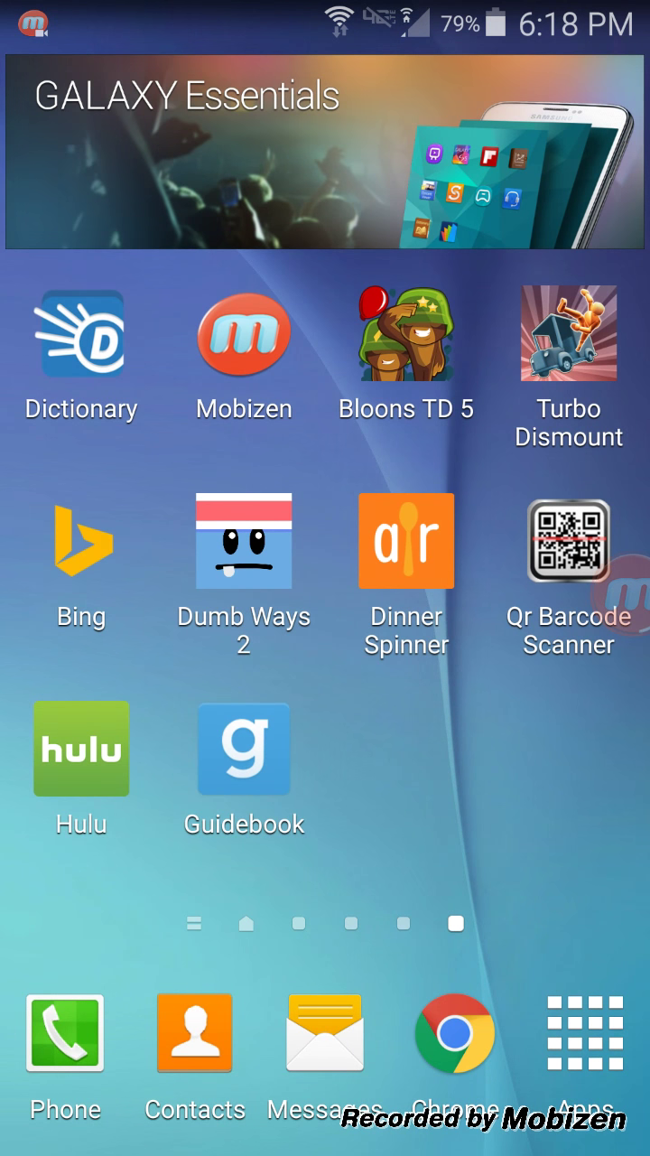
scroll(right, 3)
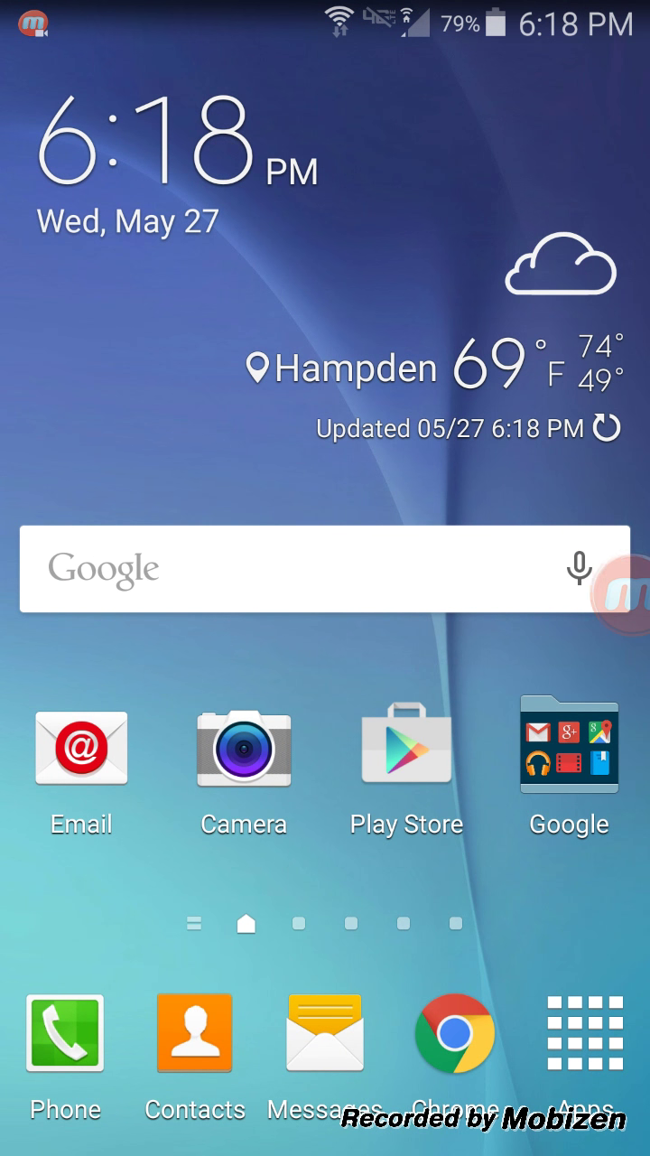